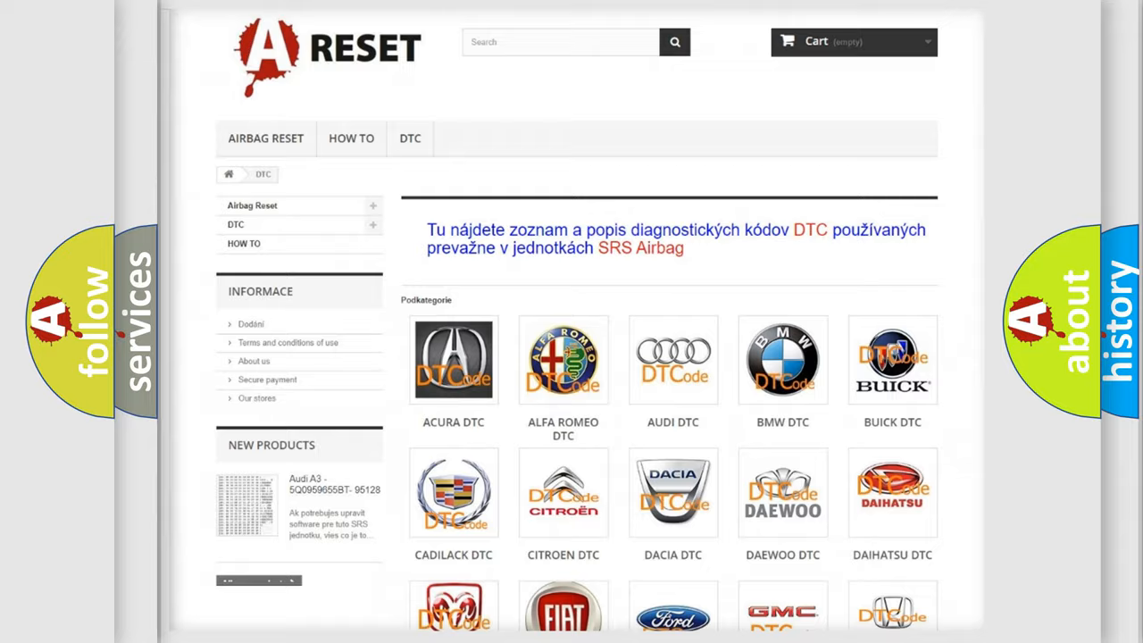
Open the Saturn DTC page from the category grid to view its airbag trouble codes
scroll(down, 3)
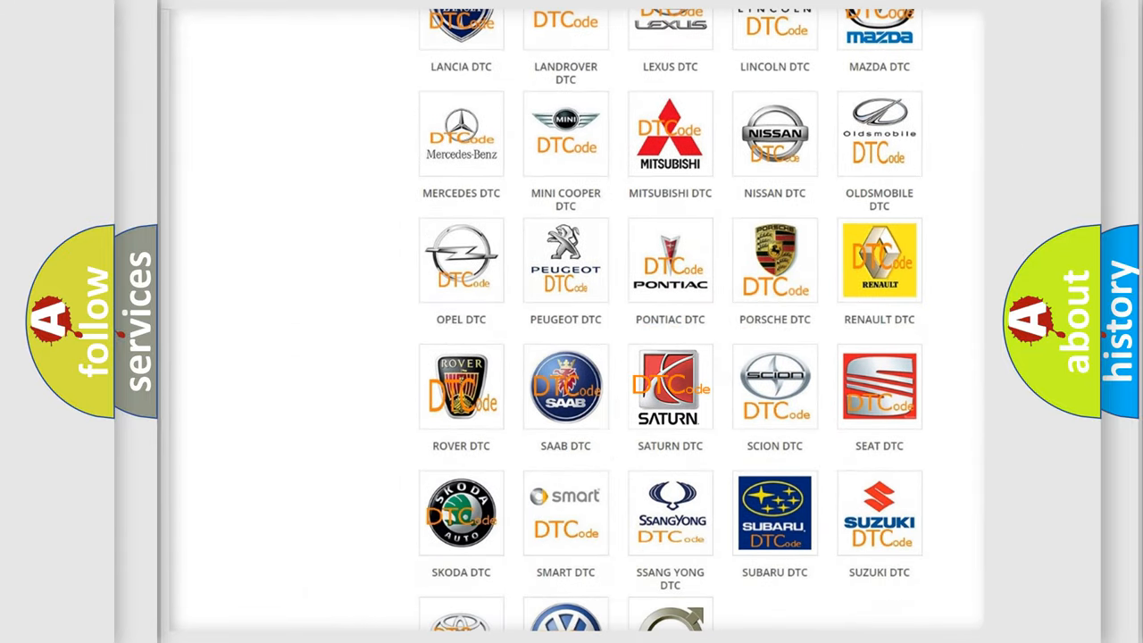
click(669, 386)
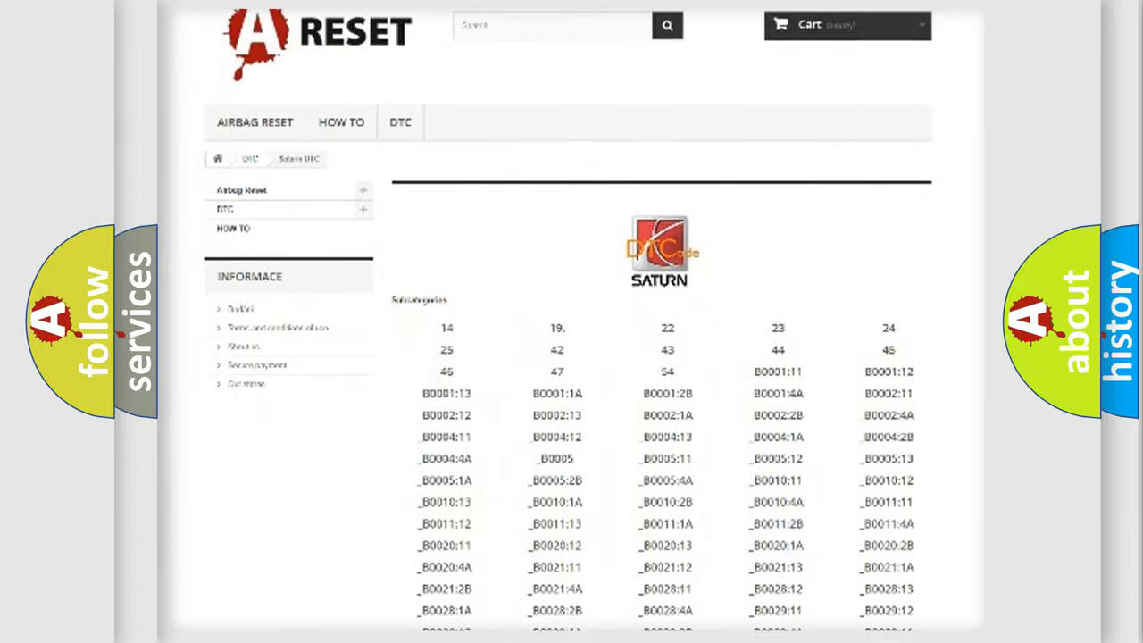
scroll(down, 3)
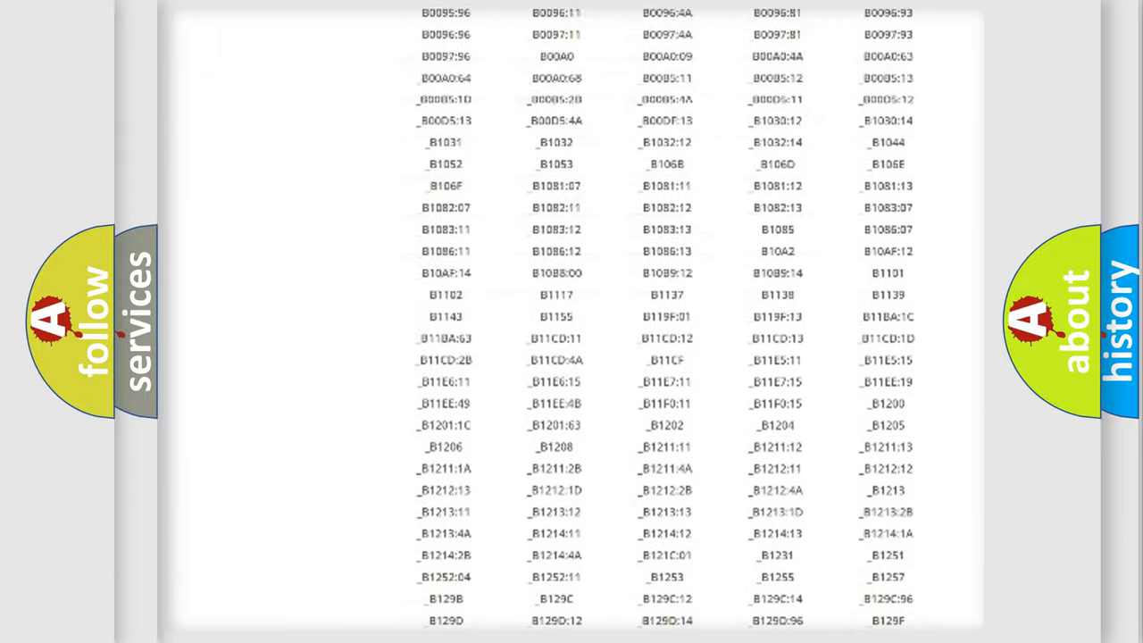
scroll(up, 3)
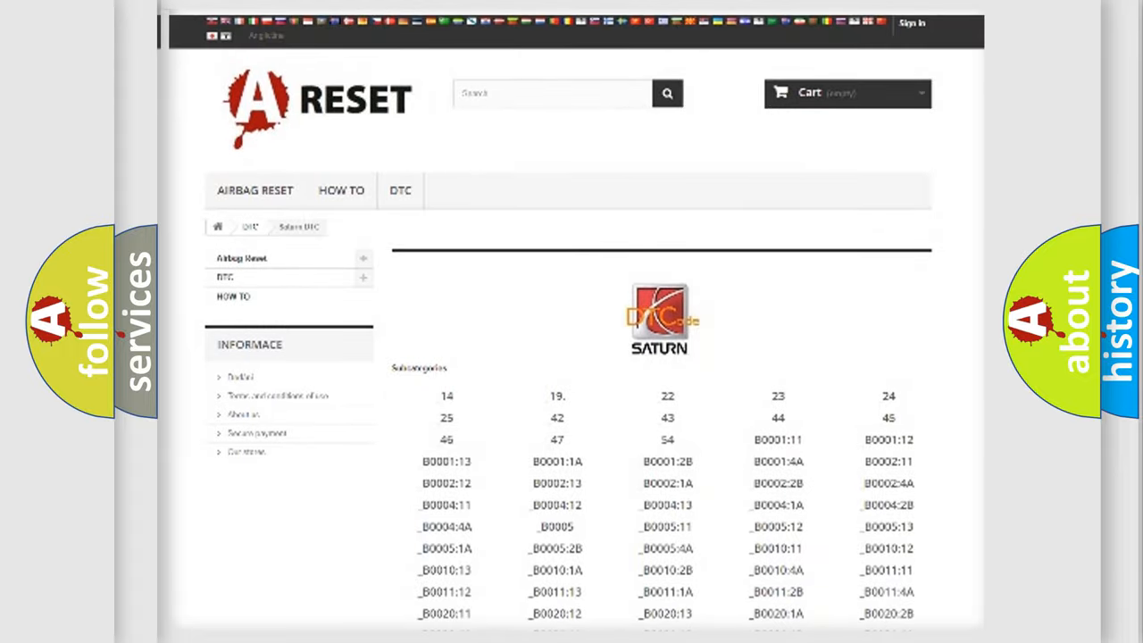